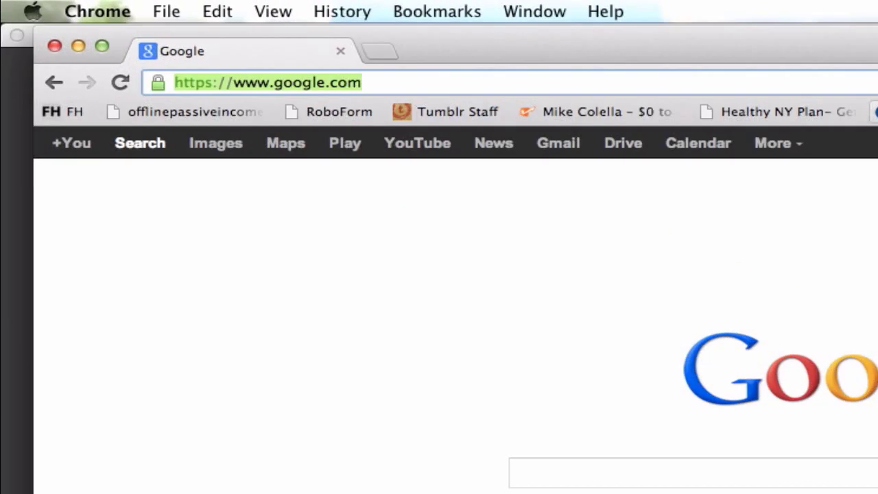
# Go to duplicatefilesoftware.com in Chrome's address bar
pyautogui.write('duplicatefilesoftware.com/?lang=en')
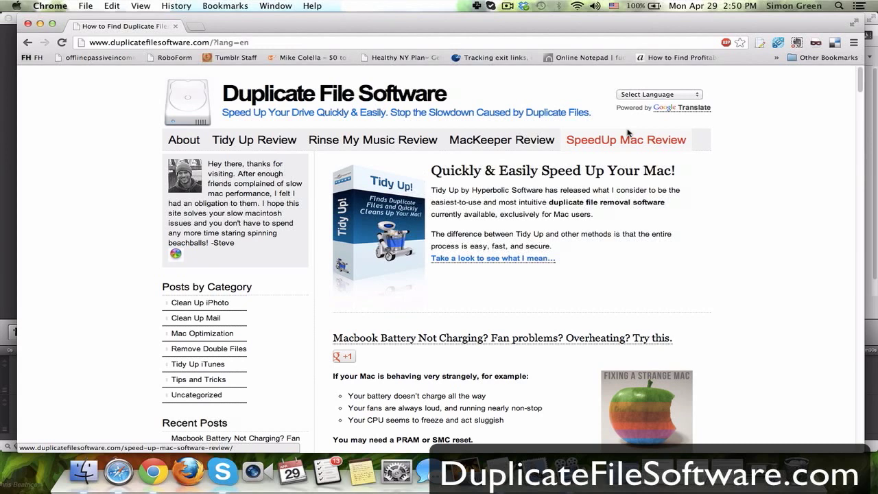
pyautogui.moveTo(761, 227)
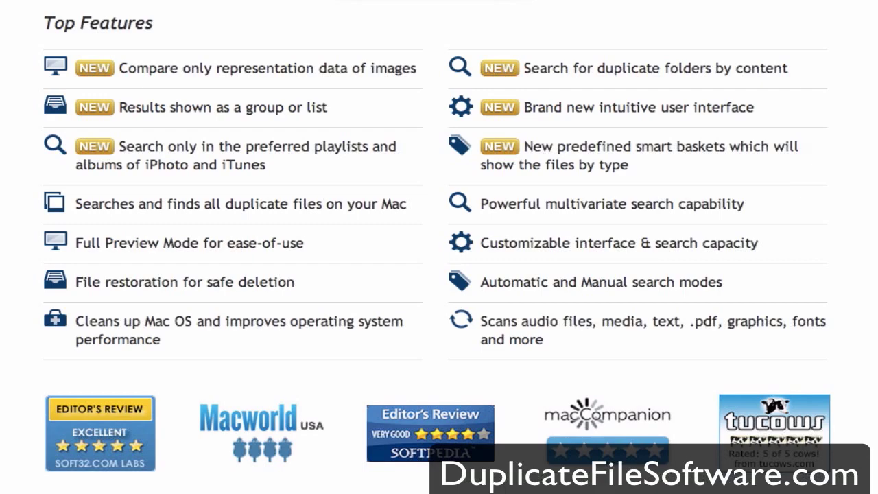
# Start the Tidy Up download with Download Now, then cancel it from the download bar
pyautogui.scroll(3)
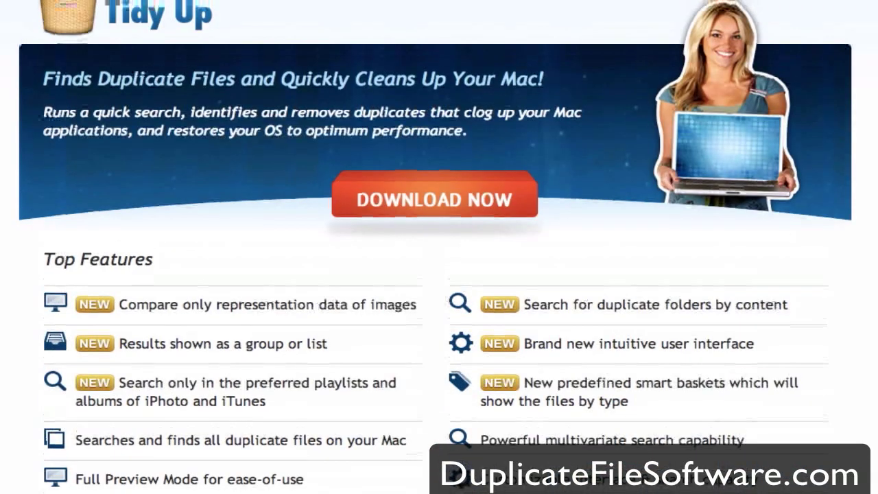
pyautogui.click(436, 215)
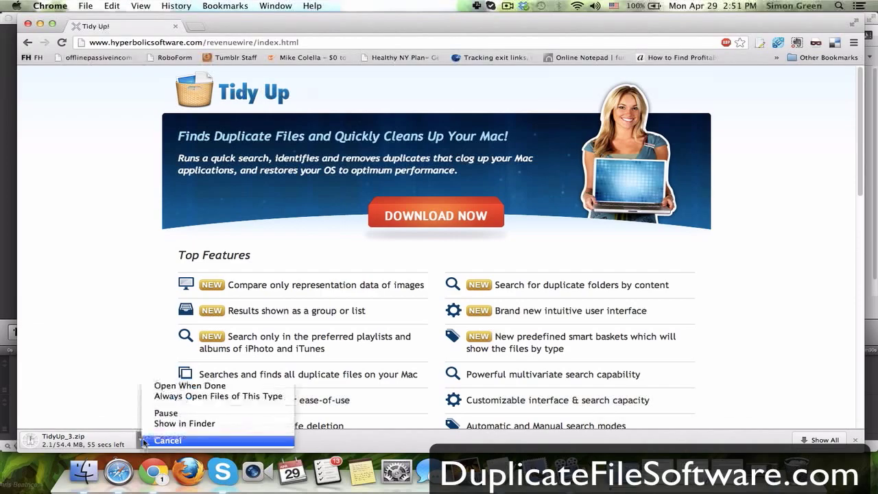
pyautogui.click(167, 439)
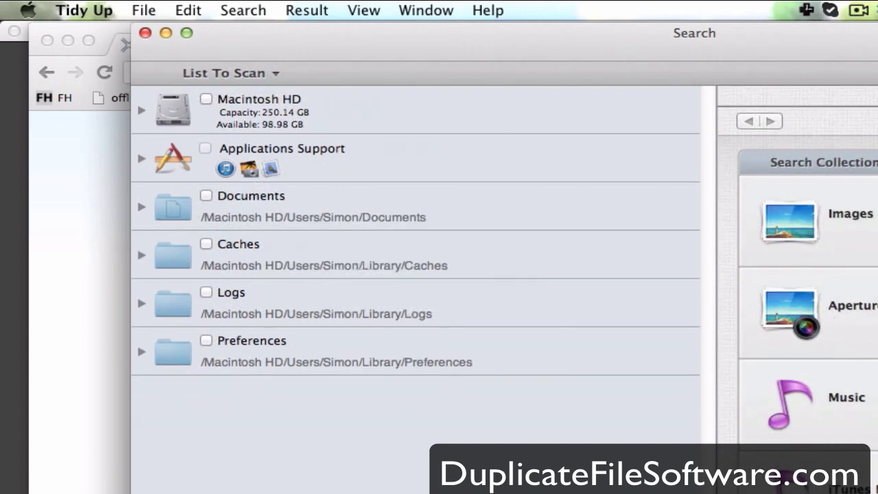
pyautogui.moveTo(408, 262)
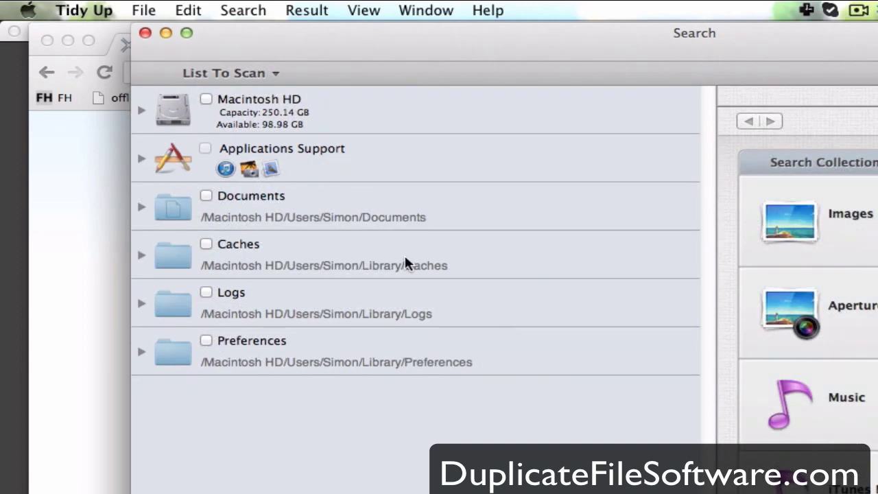
pyautogui.moveTo(180, 113)
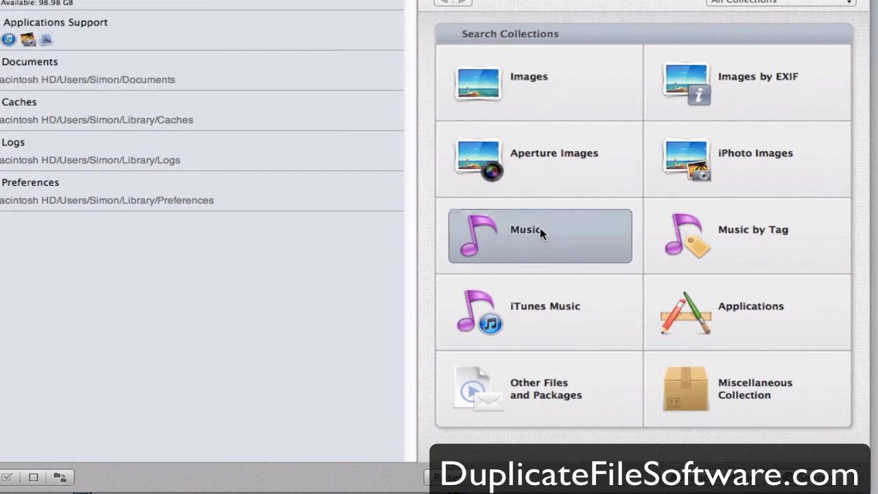
# Run a duplicate search on the Music search collection
pyautogui.click(540, 235)
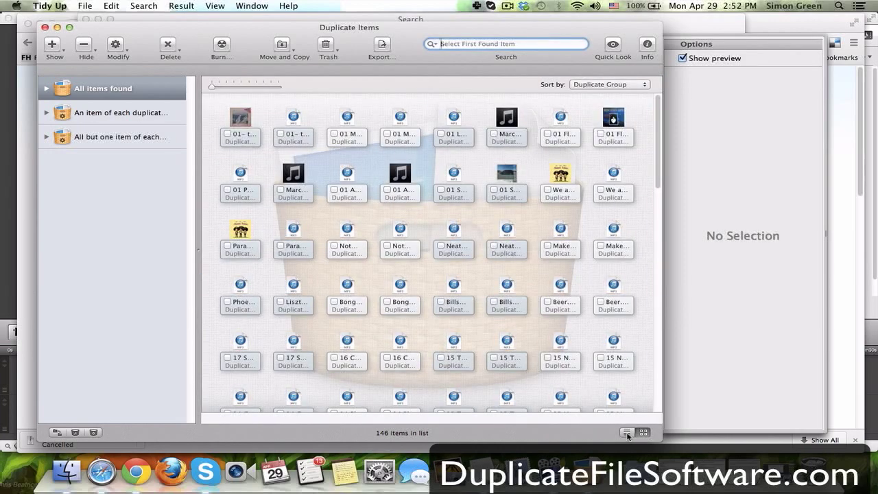
# Switch to list view, browse the baskets, and return to All items found (146)
pyautogui.click(623, 433)
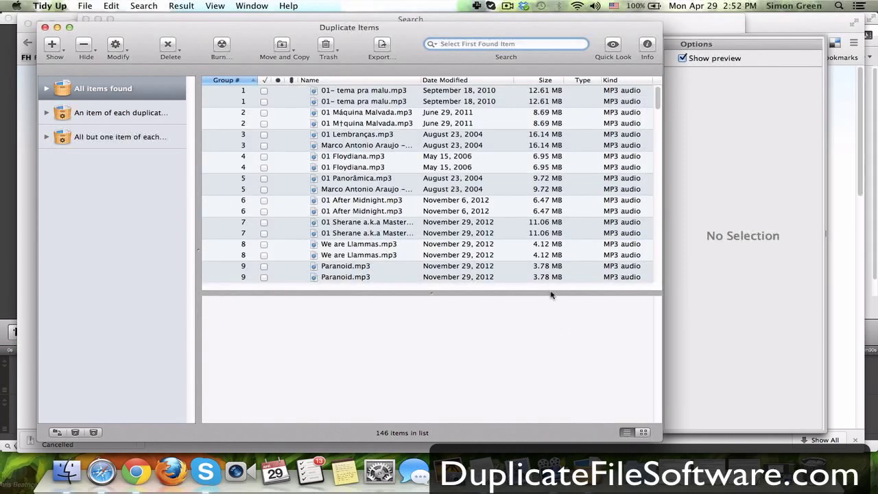
pyautogui.scroll(-3)
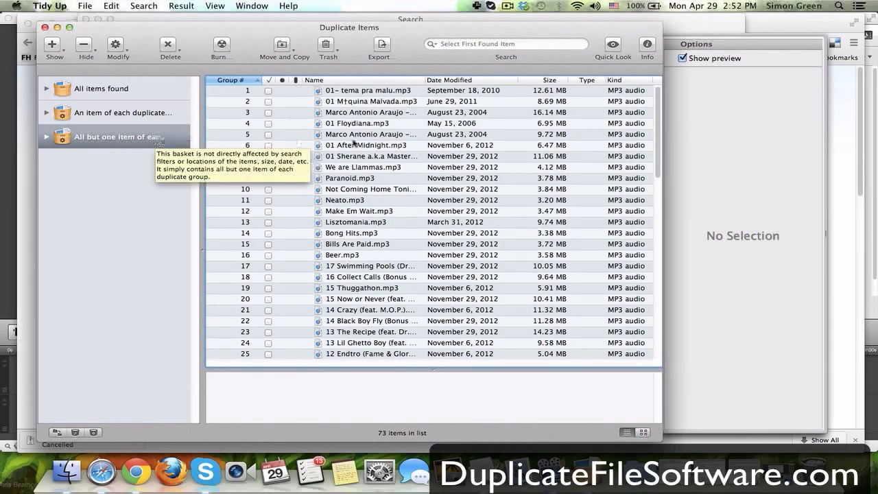
pyautogui.scroll(-3)
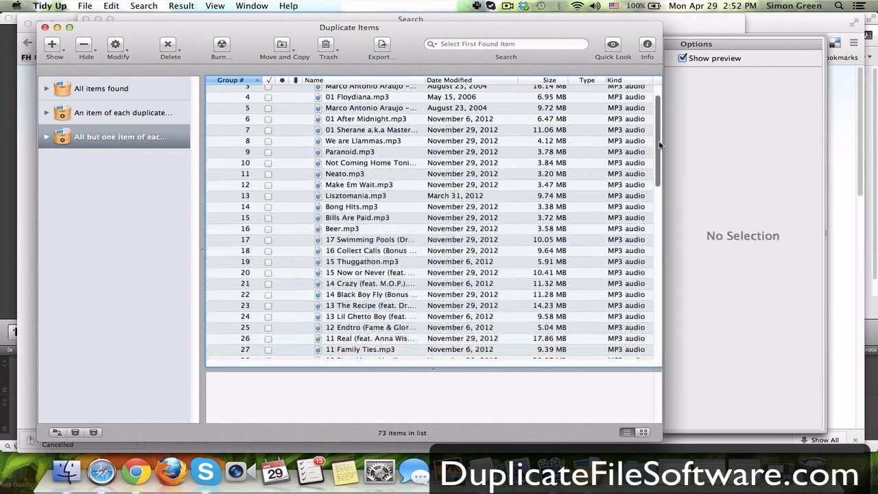
pyautogui.click(101, 88)
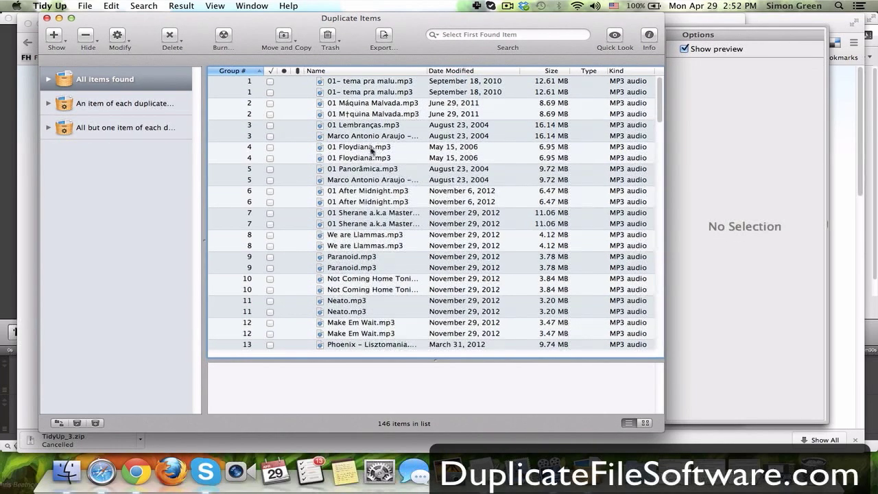
# Check where the two group 3 copies of 01 Lembranças.mp3 are stored
pyautogui.click(362, 125)
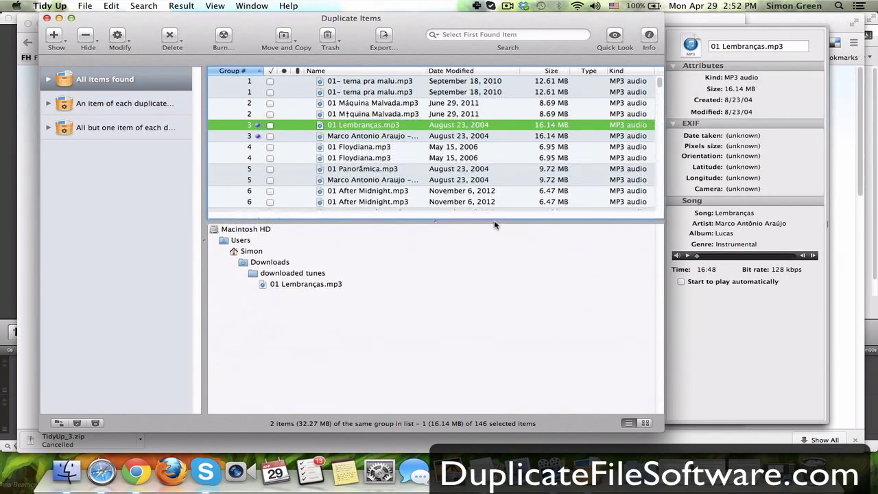
pyautogui.click(372, 135)
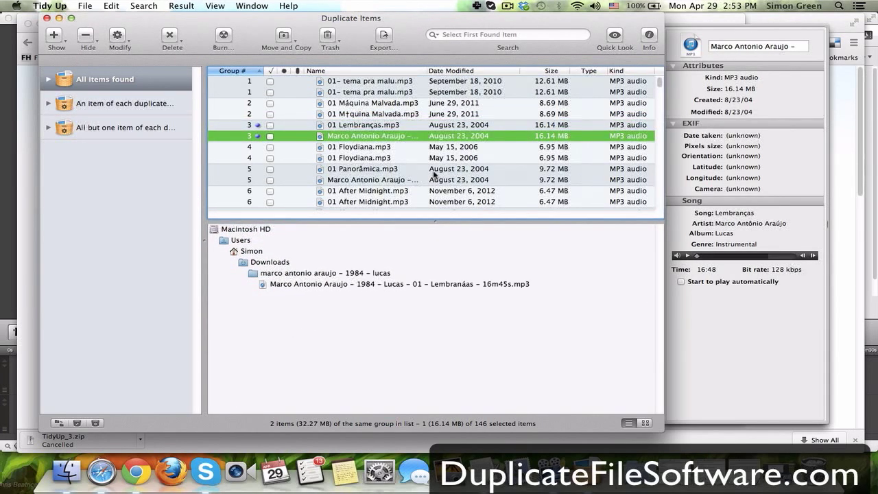
pyautogui.click(363, 147)
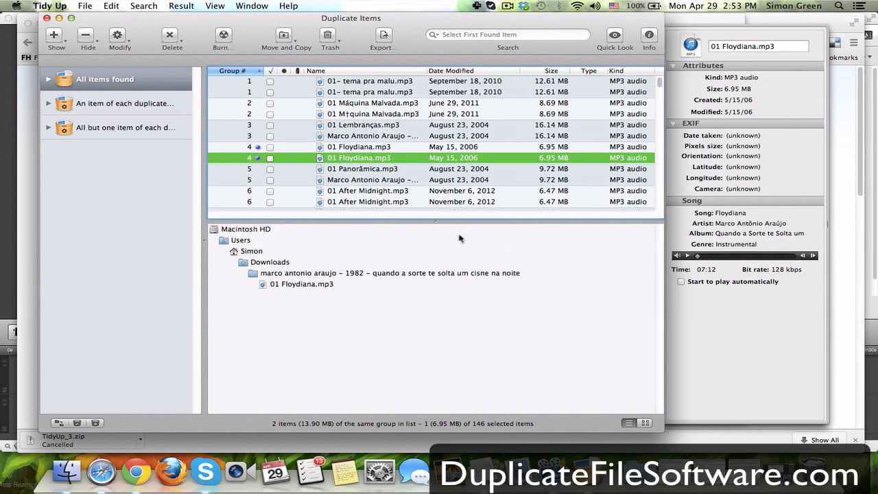
pyautogui.moveTo(395, 220)
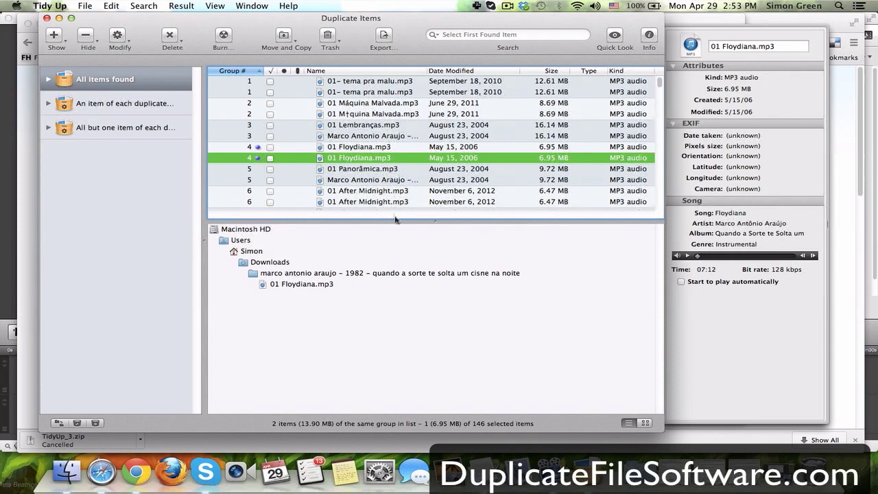
# Compare the storage paths of the two 01 Floydiana.mp3 copies in group 4
pyautogui.scroll(-3)
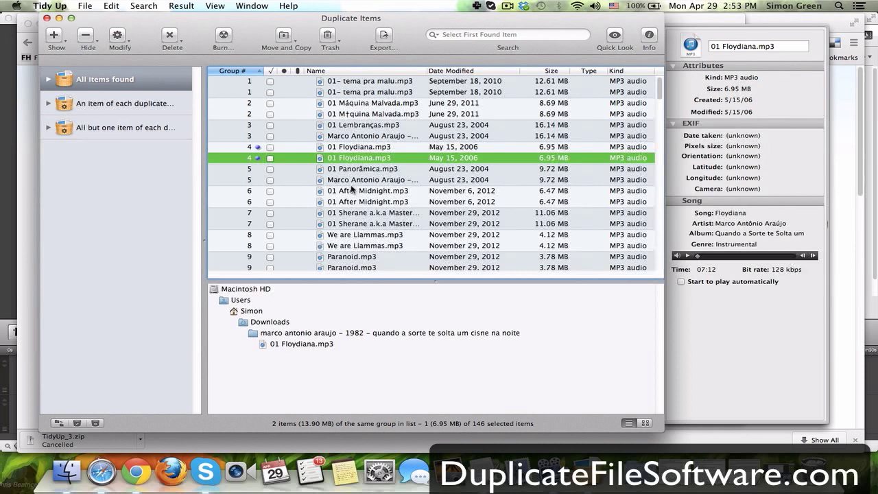
pyautogui.click(367, 146)
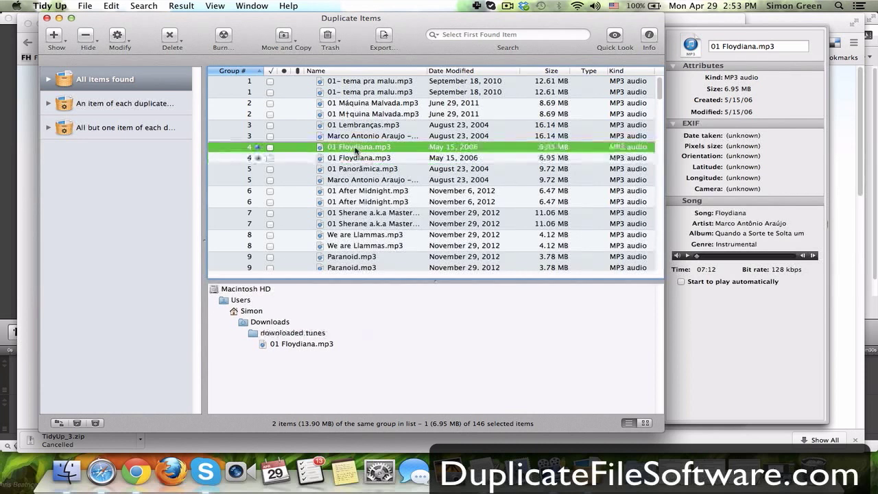
pyautogui.click(360, 157)
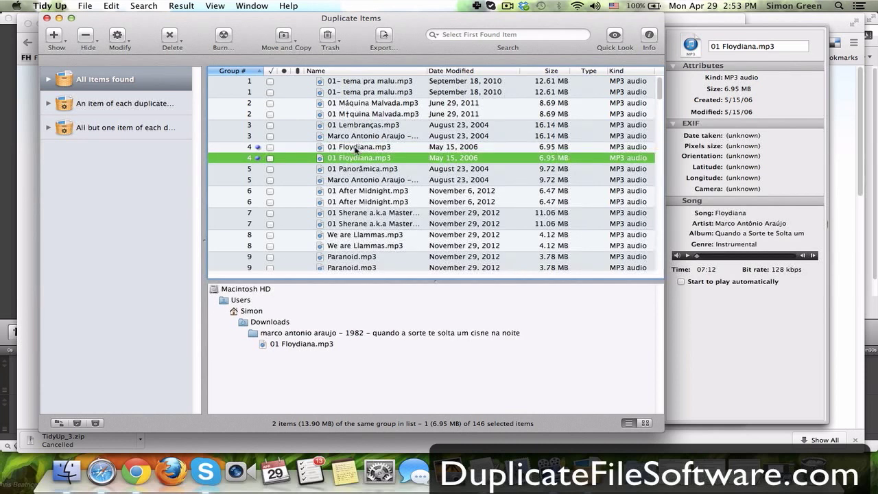
pyautogui.click(359, 146)
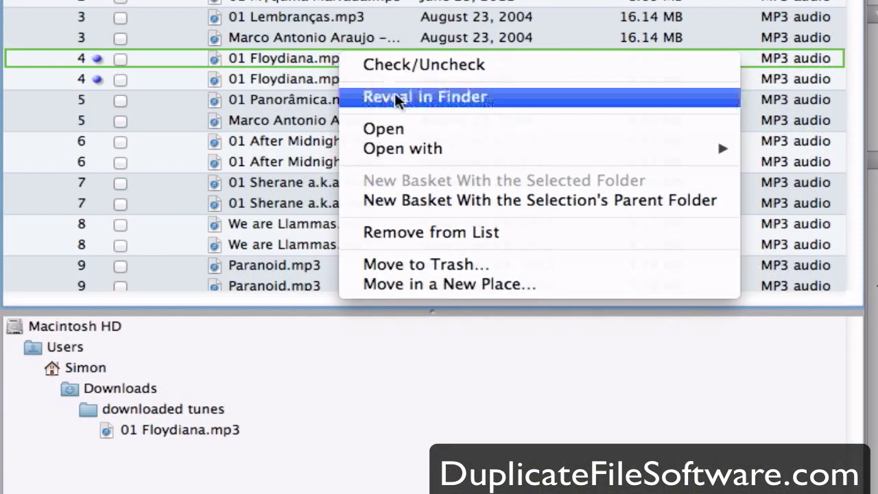
pyautogui.moveTo(432, 215)
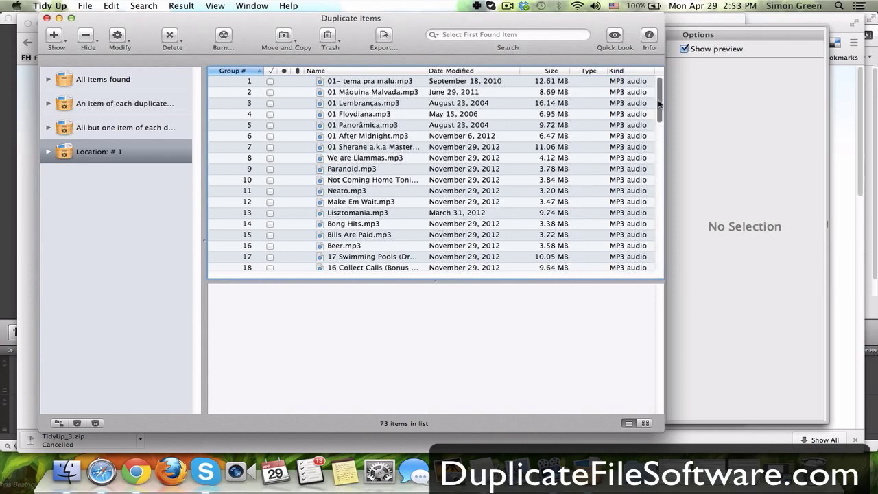
# Scroll the list and select a Floydiana row to base the new basket on
pyautogui.scroll(-3)
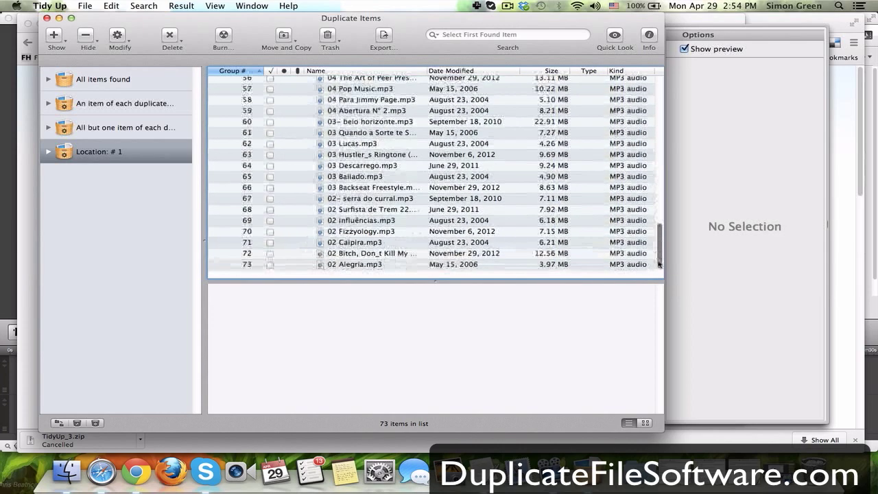
pyautogui.click(373, 146)
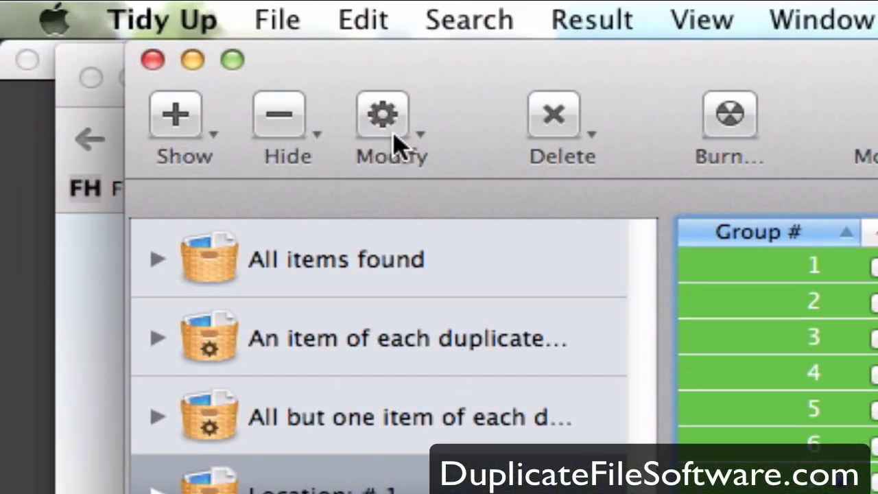
pyautogui.moveTo(728, 120)
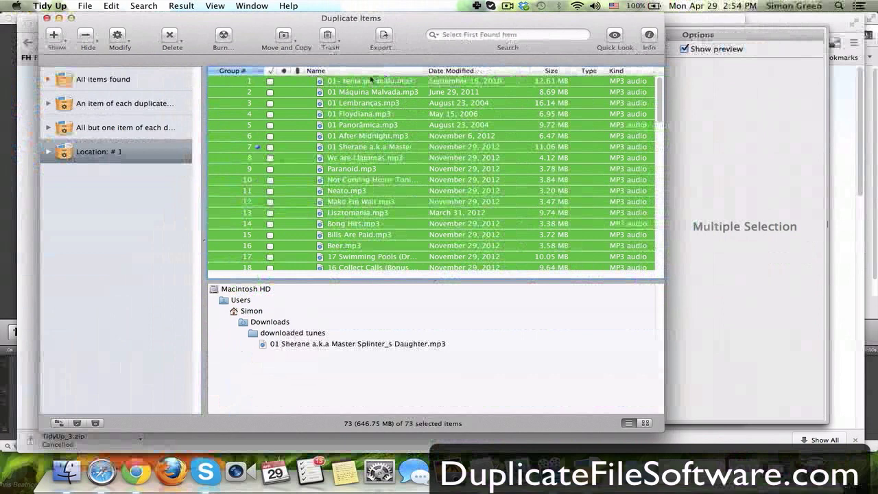
# Trash the content of the selected basket, keeping All items, and continue
pyautogui.click(328, 35)
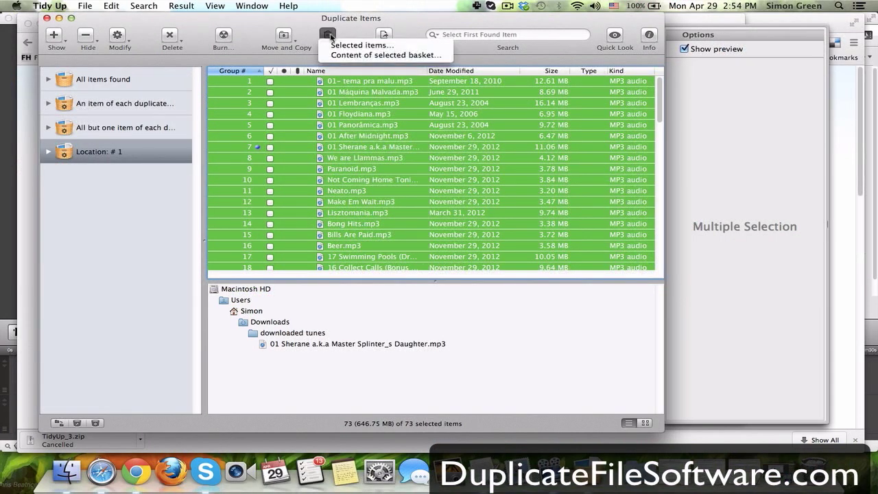
pyautogui.moveTo(387, 55)
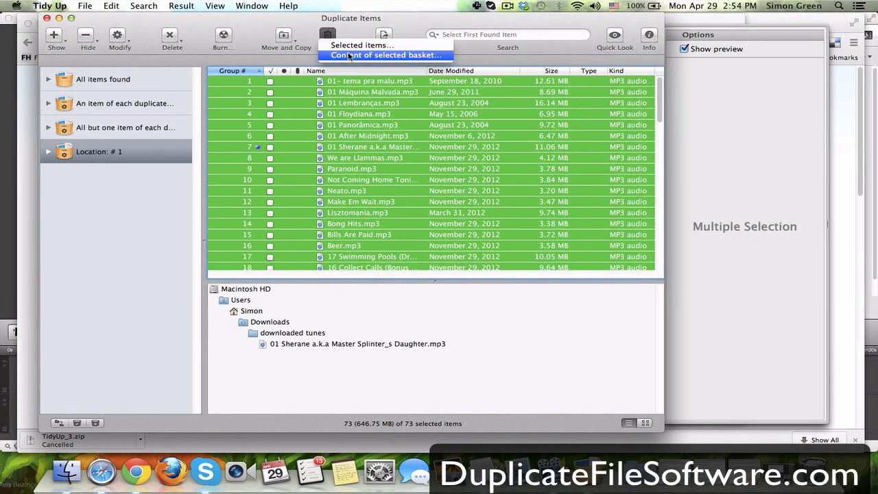
pyautogui.click(381, 54)
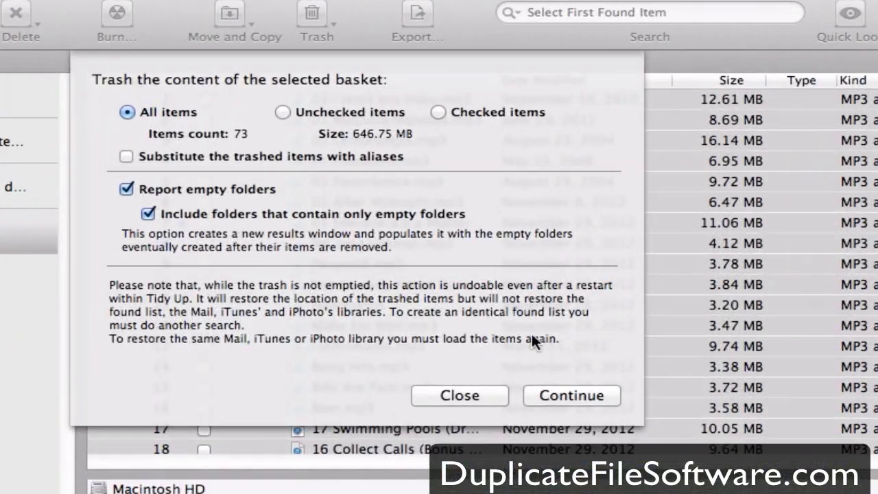
pyautogui.click(573, 395)
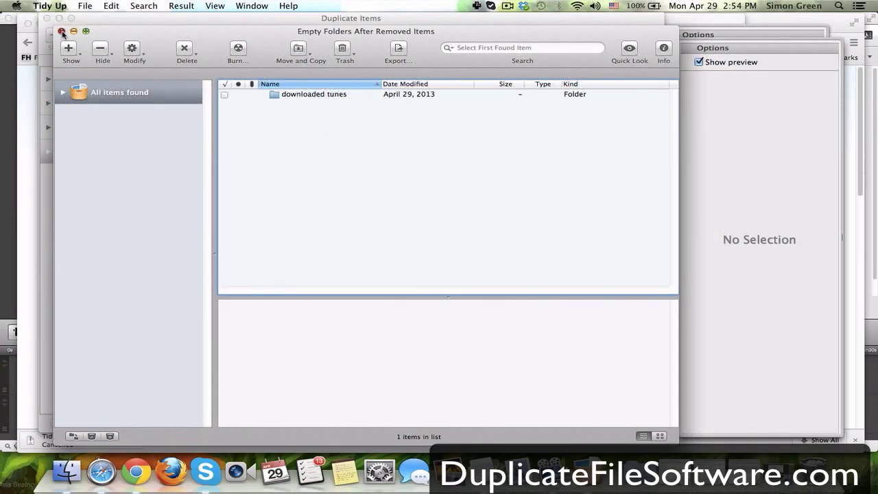
# Close the Empty Folders After Removed Items report window
pyautogui.click(65, 34)
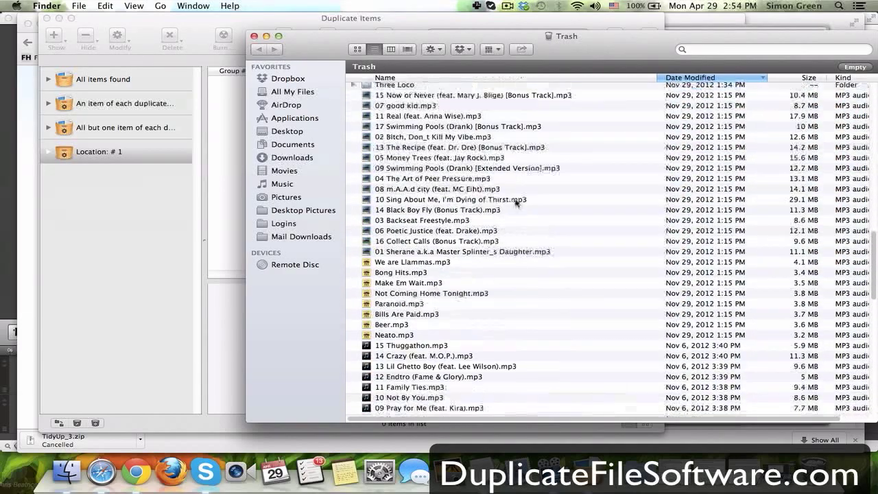
# Scroll through the trashed MP3 tracks, then dismiss the Finder Trash window
pyautogui.scroll(-3)
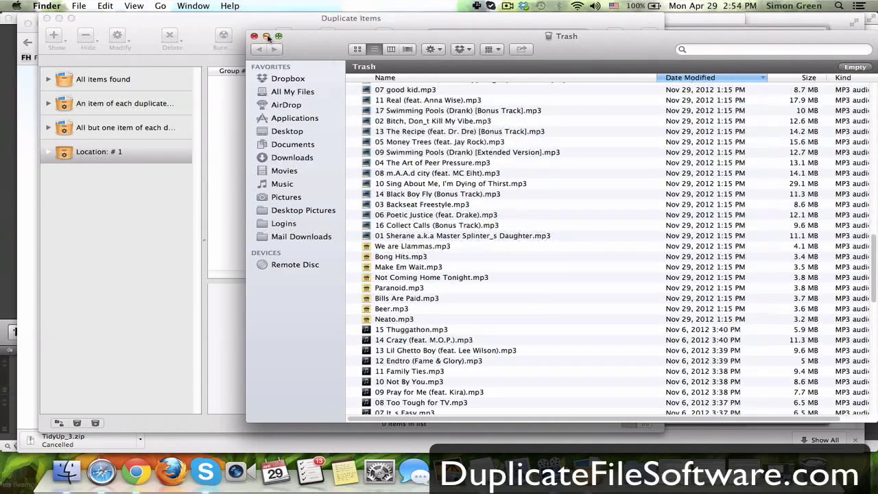
pyautogui.click(253, 36)
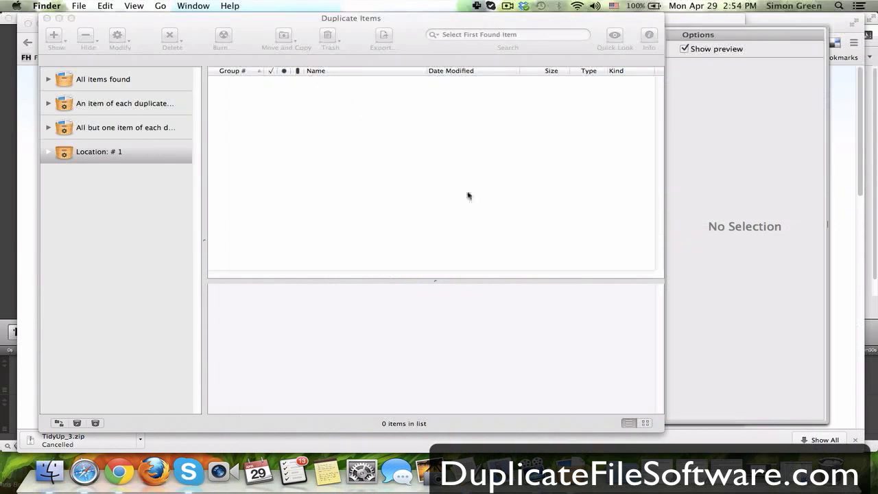
pyautogui.moveTo(474, 198)
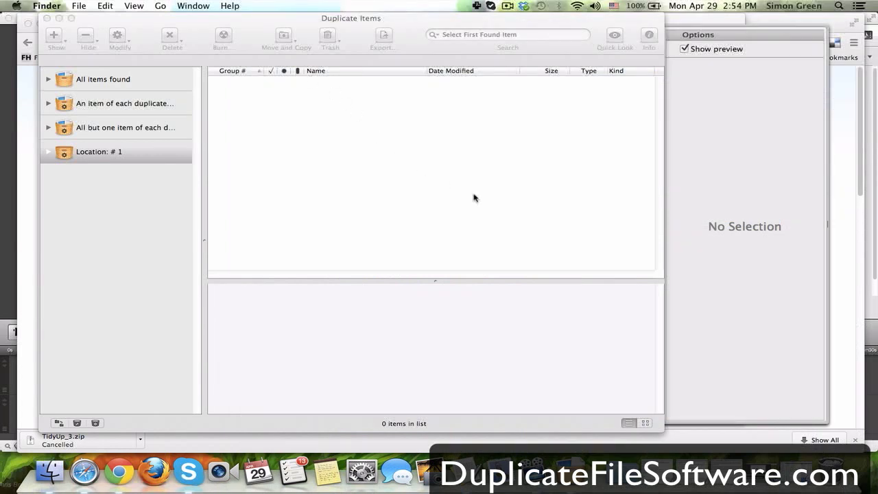